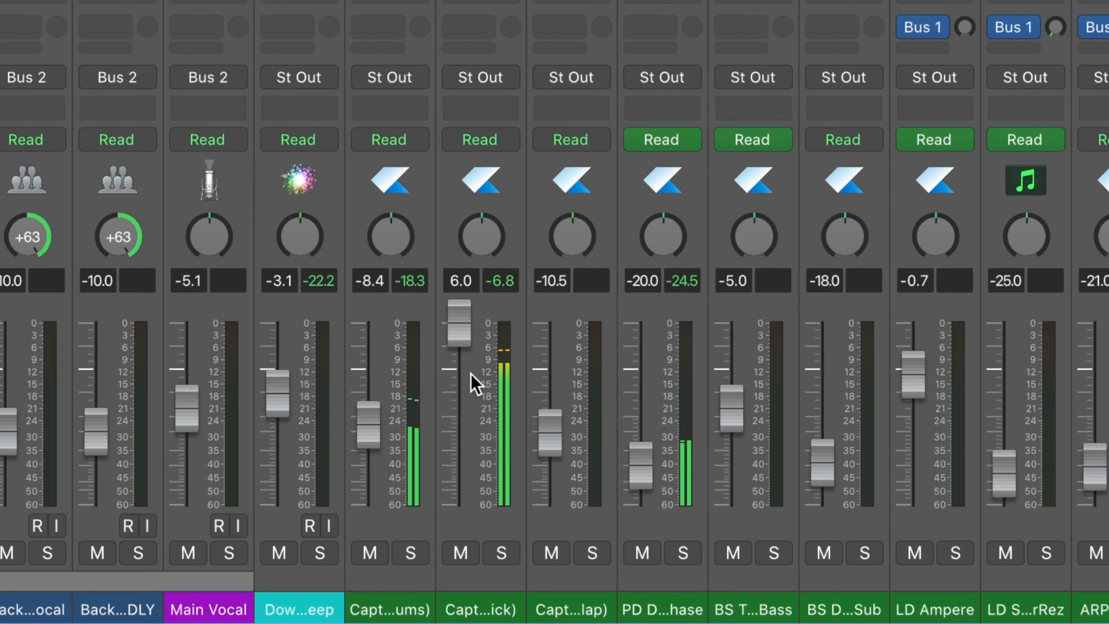
Lower the kick capture channel's fader to about -10.4 dB, then settle it at -0.5 dB.
{"action": "left_click_drag", "start_coordinate": [458, 326], "coordinate": [458, 470]}
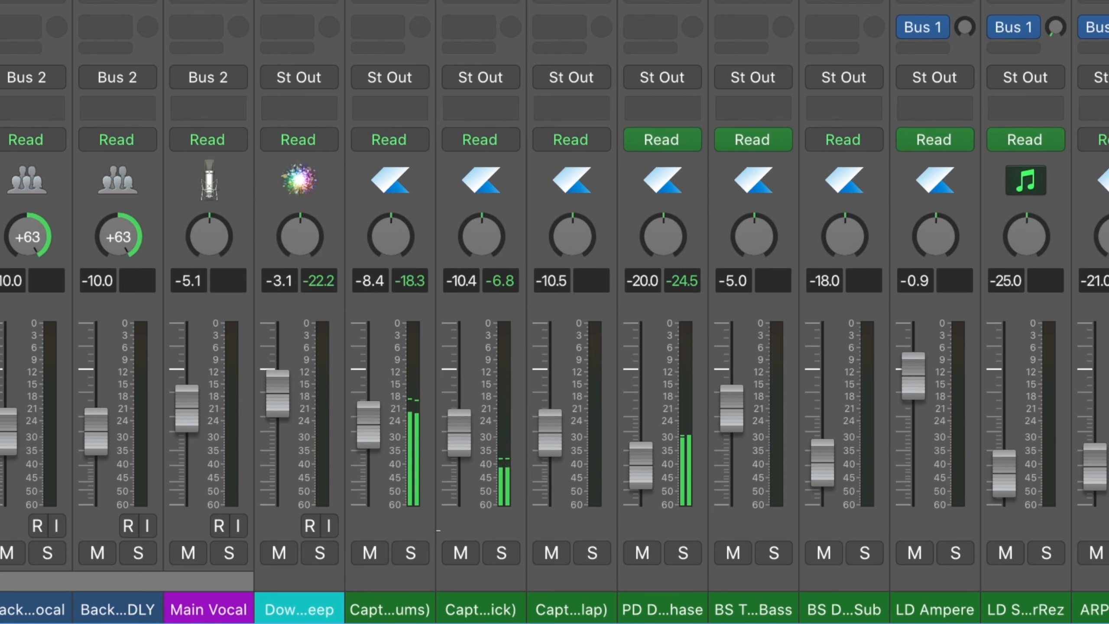
{"action": "left_click_drag", "start_coordinate": [457, 456], "coordinate": [457, 369]}
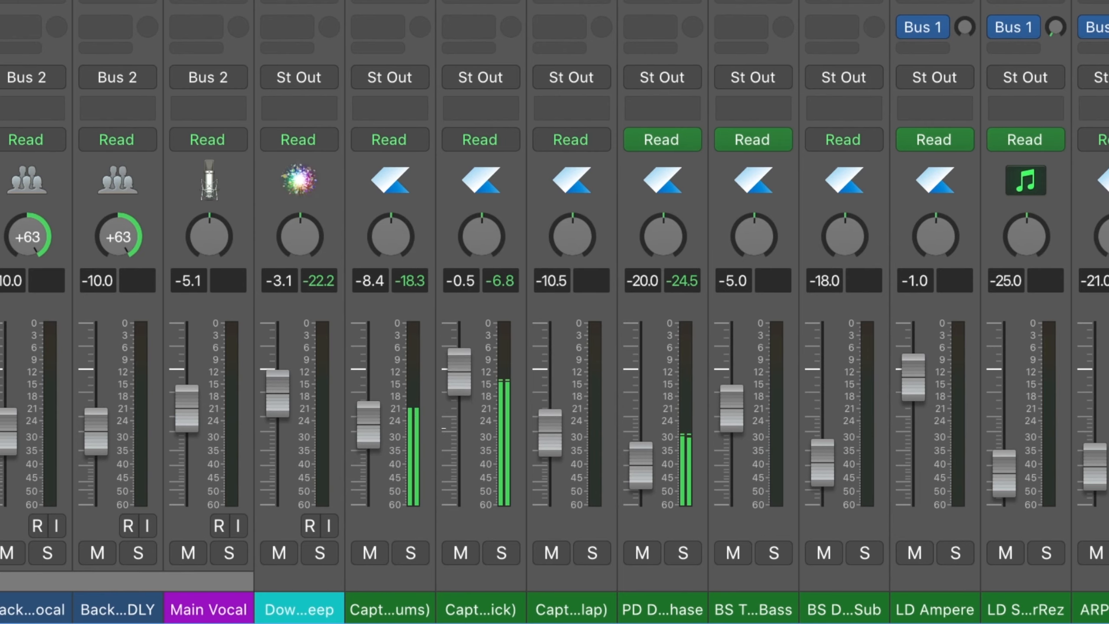